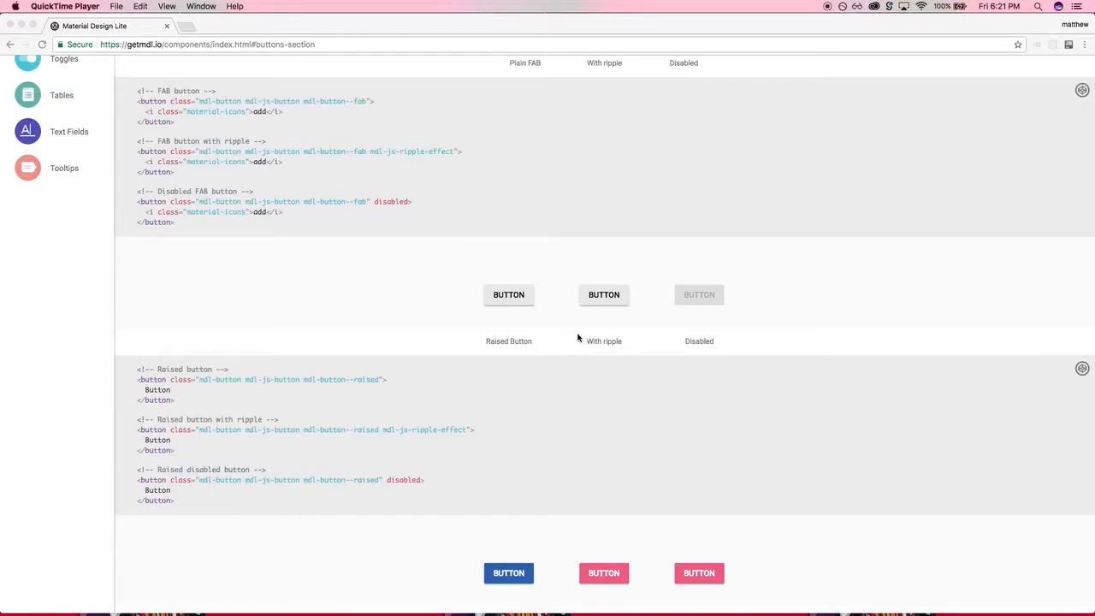
mouse_move(596, 320)
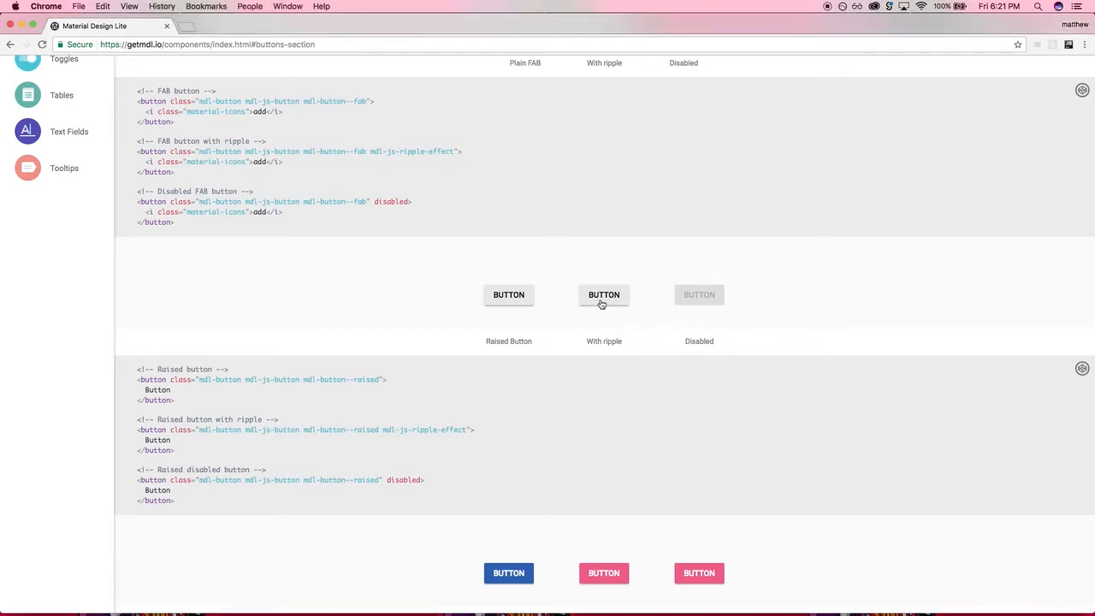
- Try the sample ripple button and the live-preview button before editing
click(604, 295)
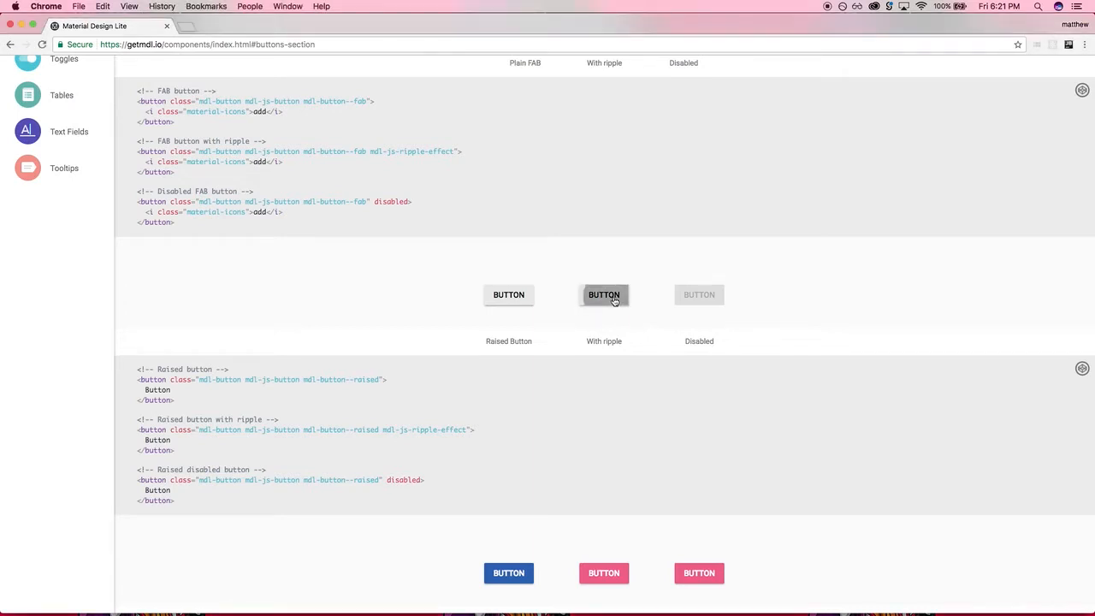
mouse_move(505, 308)
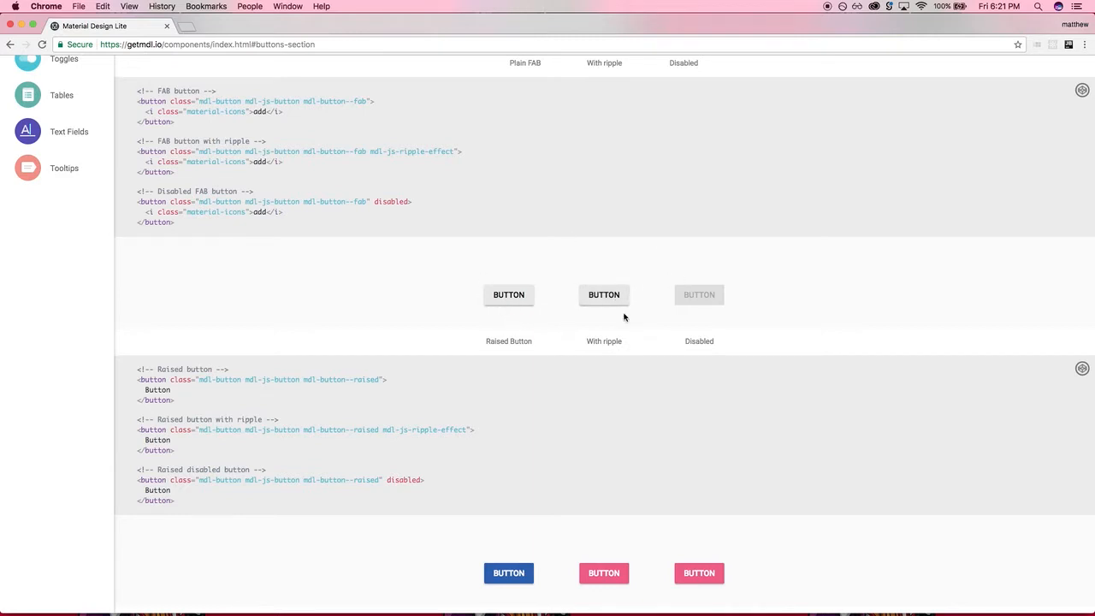
mouse_move(604, 305)
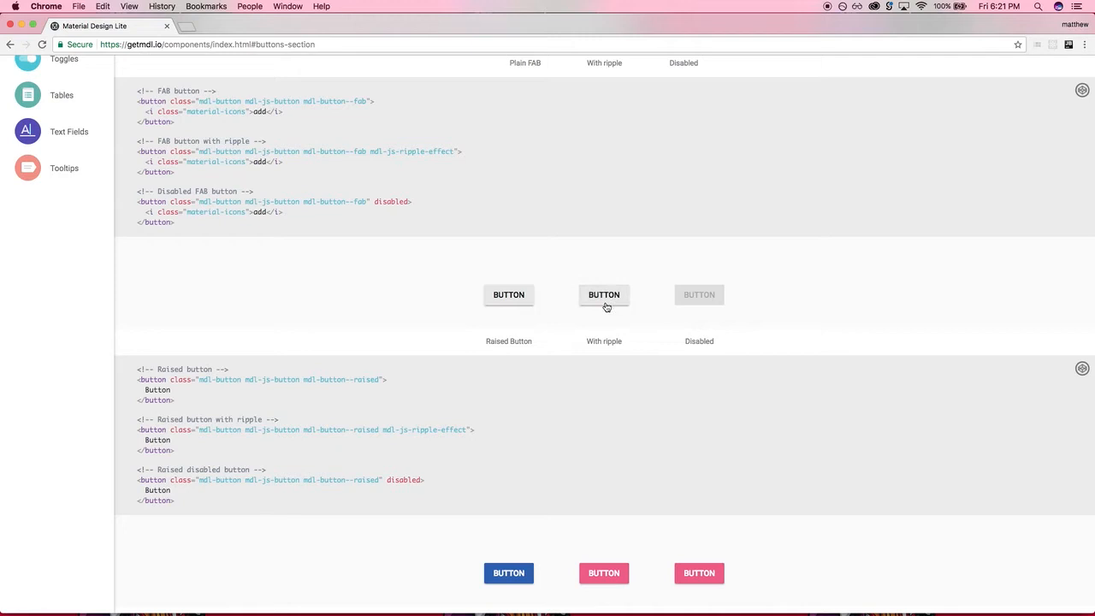
mouse_move(632, 301)
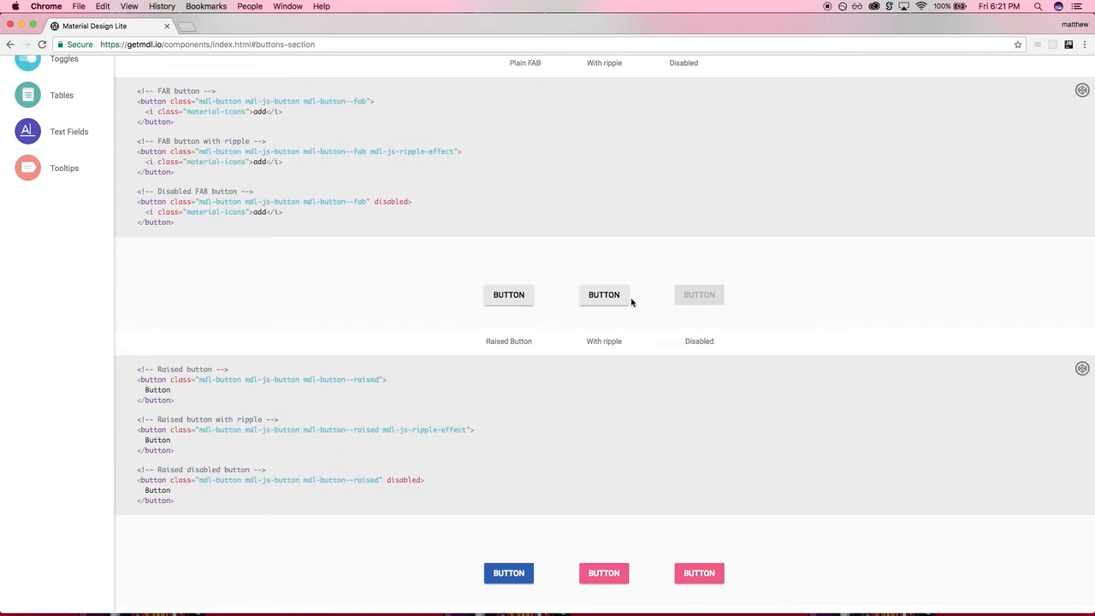
mouse_move(298, 236)
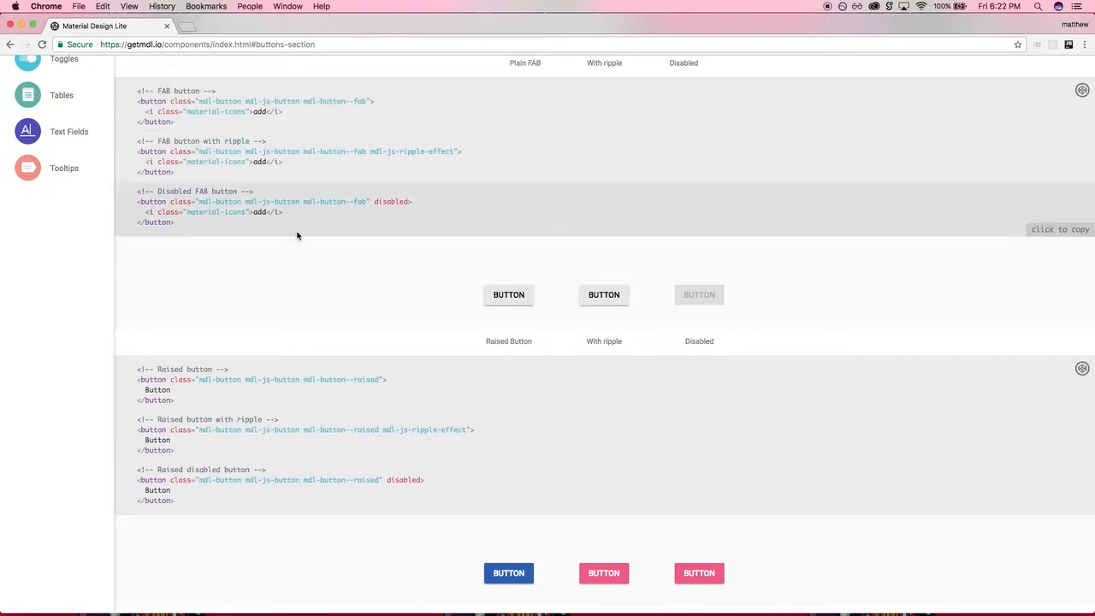
mouse_move(604, 294)
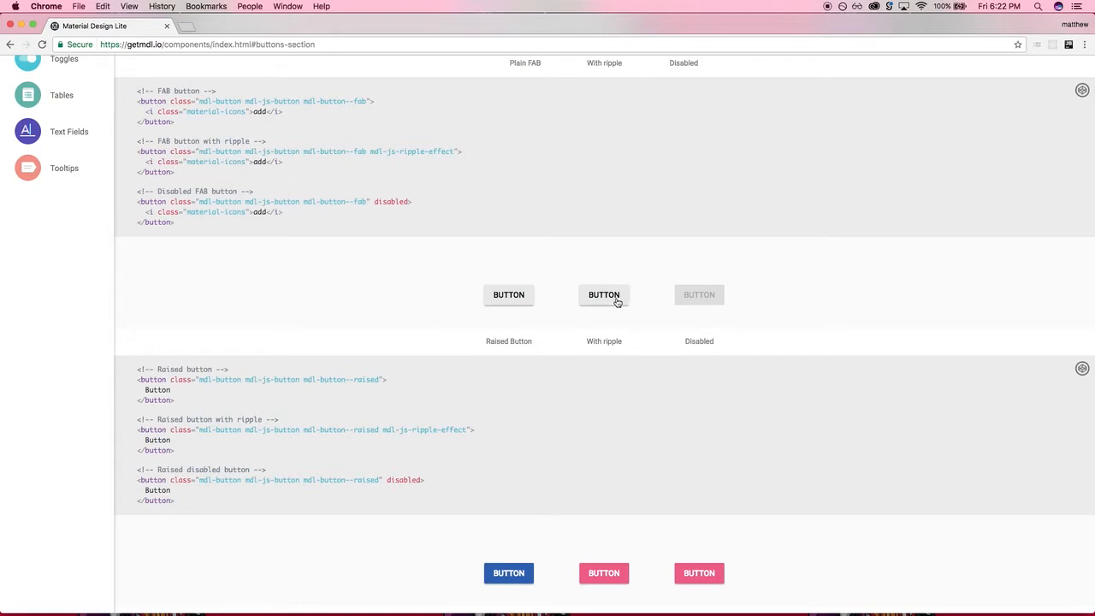
mouse_move(606, 303)
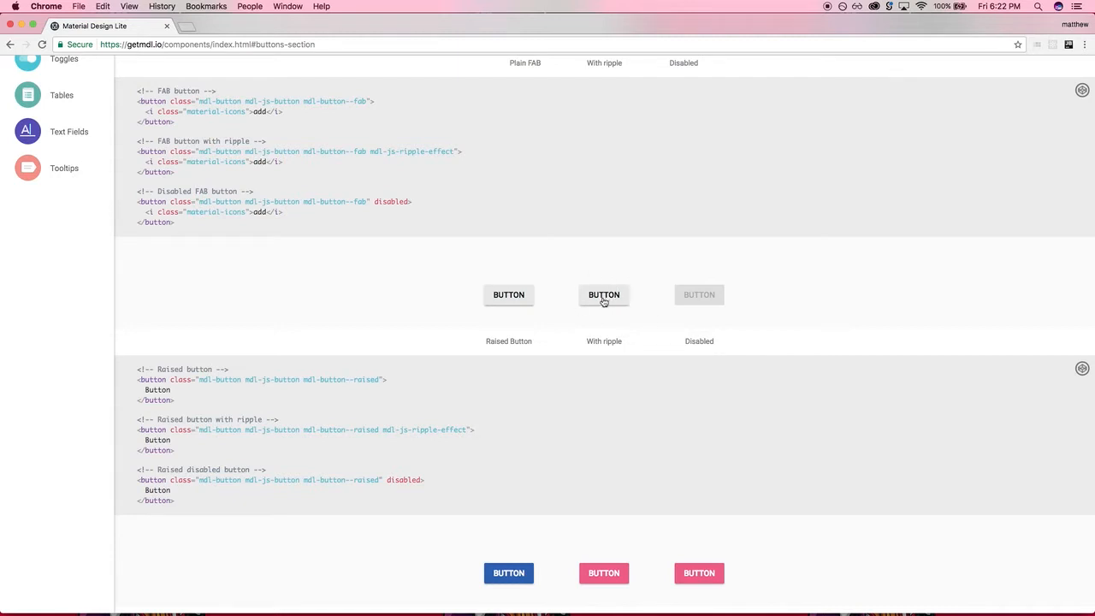
mouse_move(605, 298)
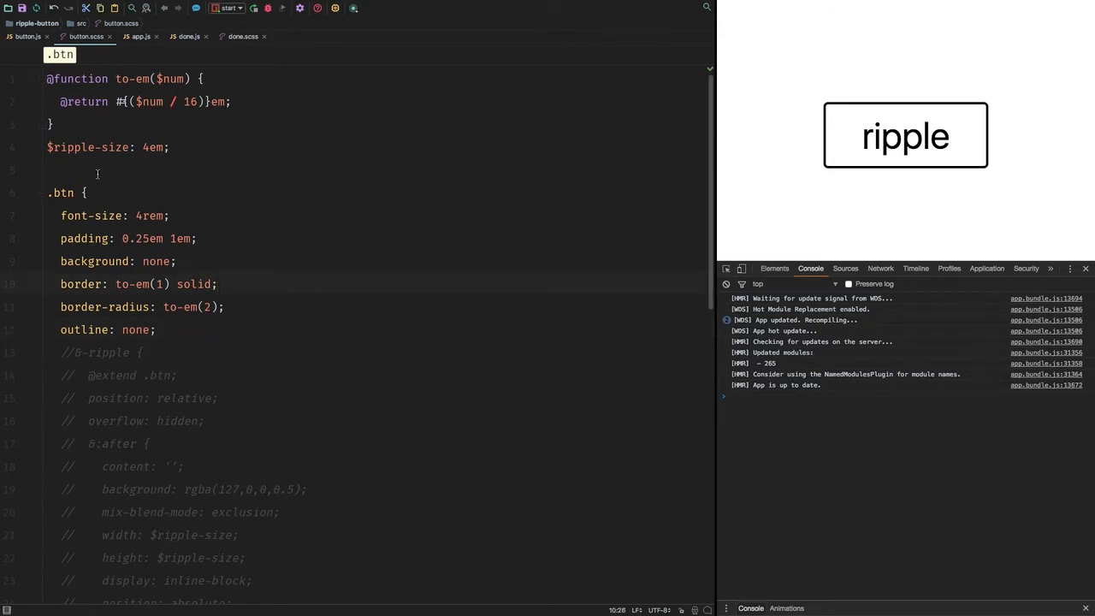
scroll(down, 3)
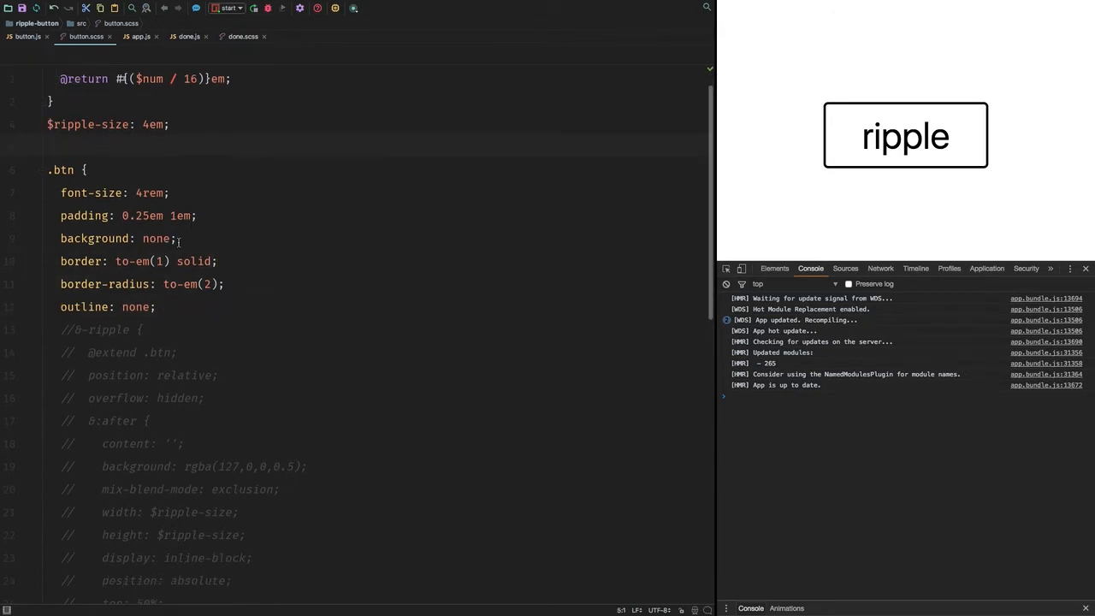
scroll(down, 3)
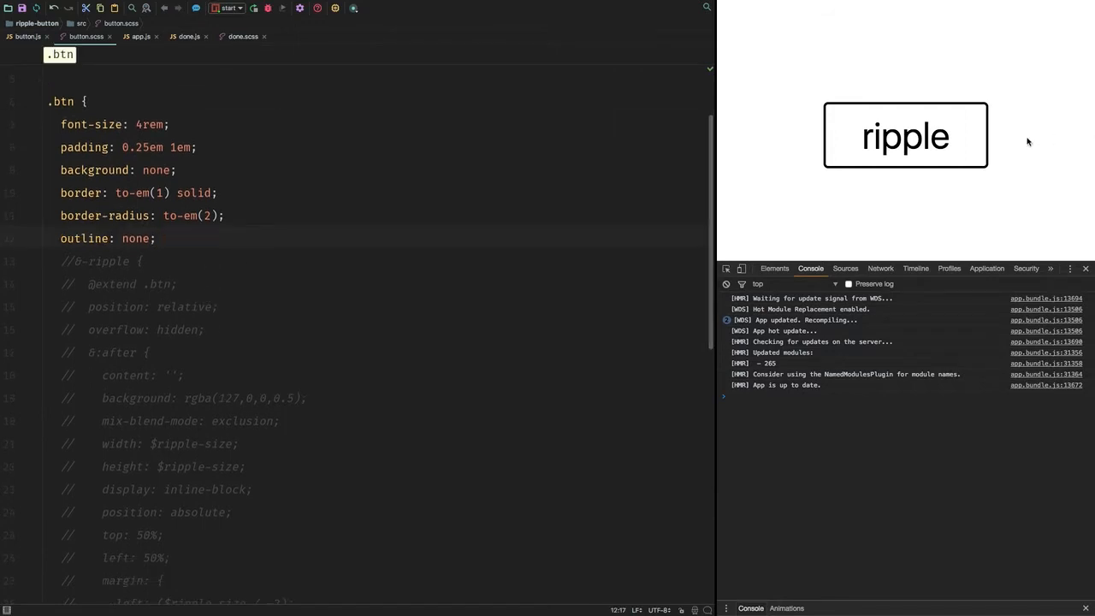
double_click(905, 137)
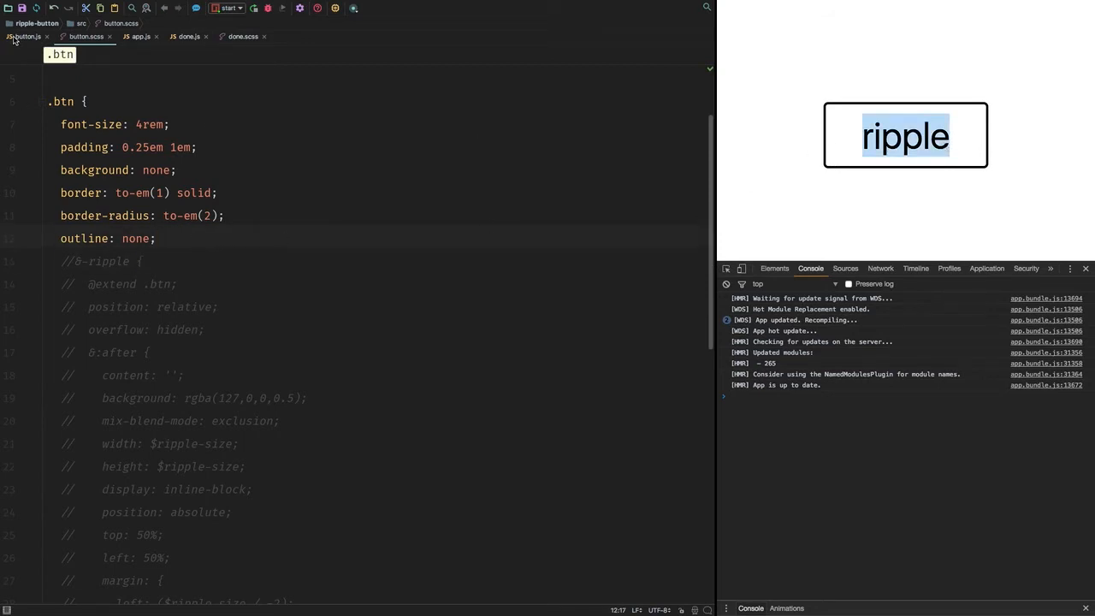
- Rename the button's className from btn to btn-ripple in button.js
click(26, 36)
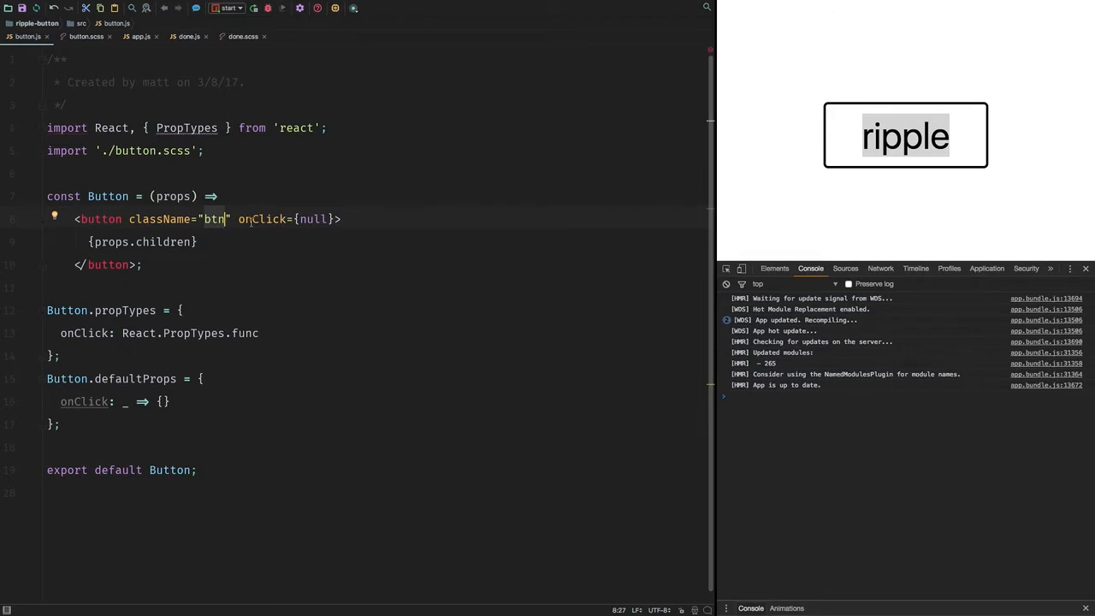
text(-)
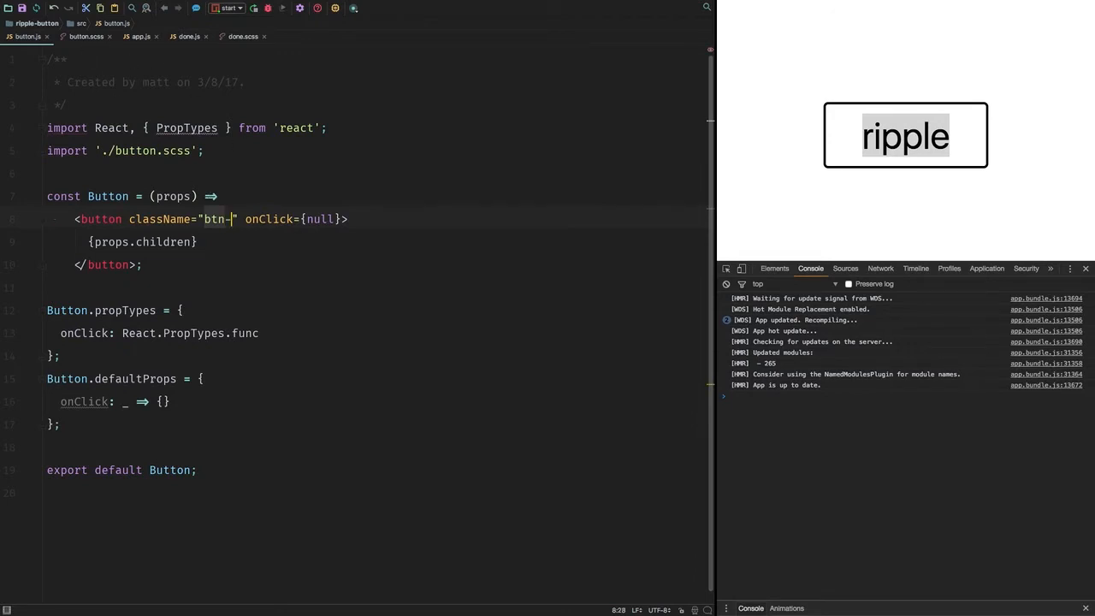
text(ripple)
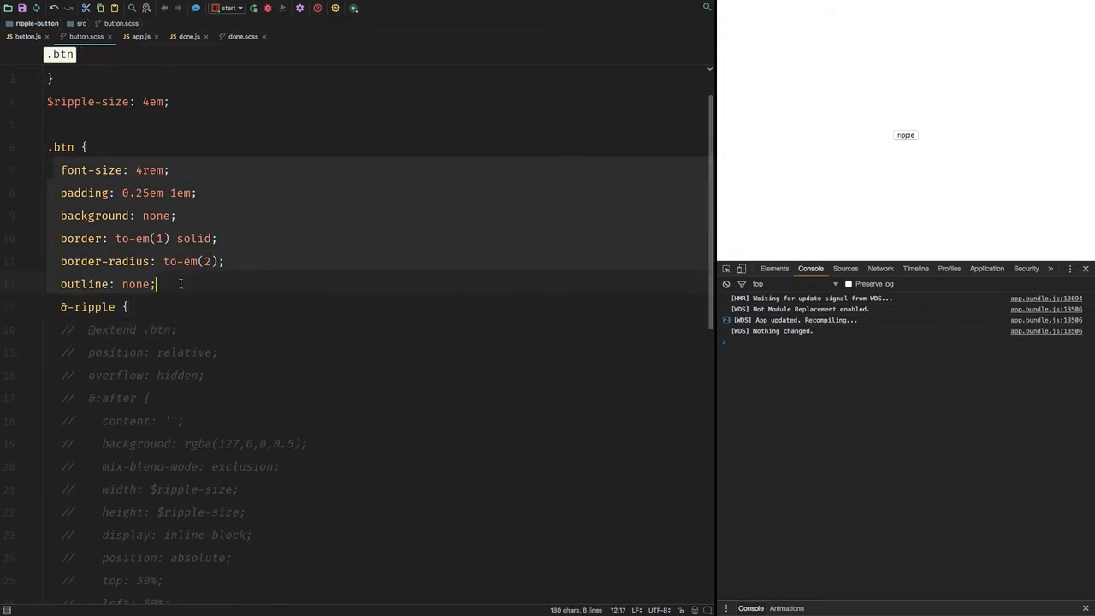
click(26, 35)
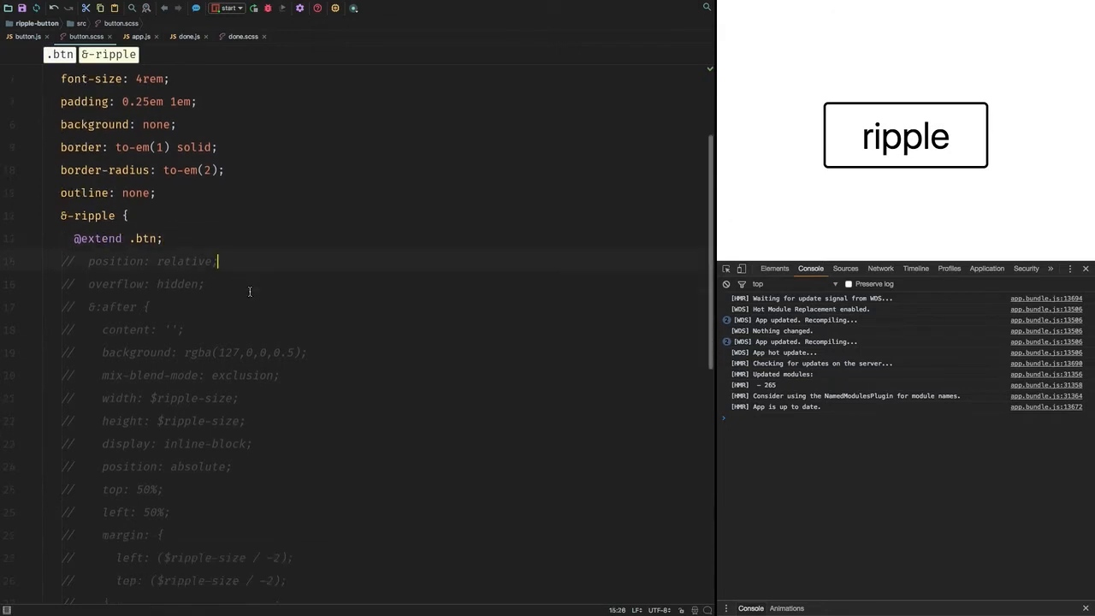
scroll(down, 3)
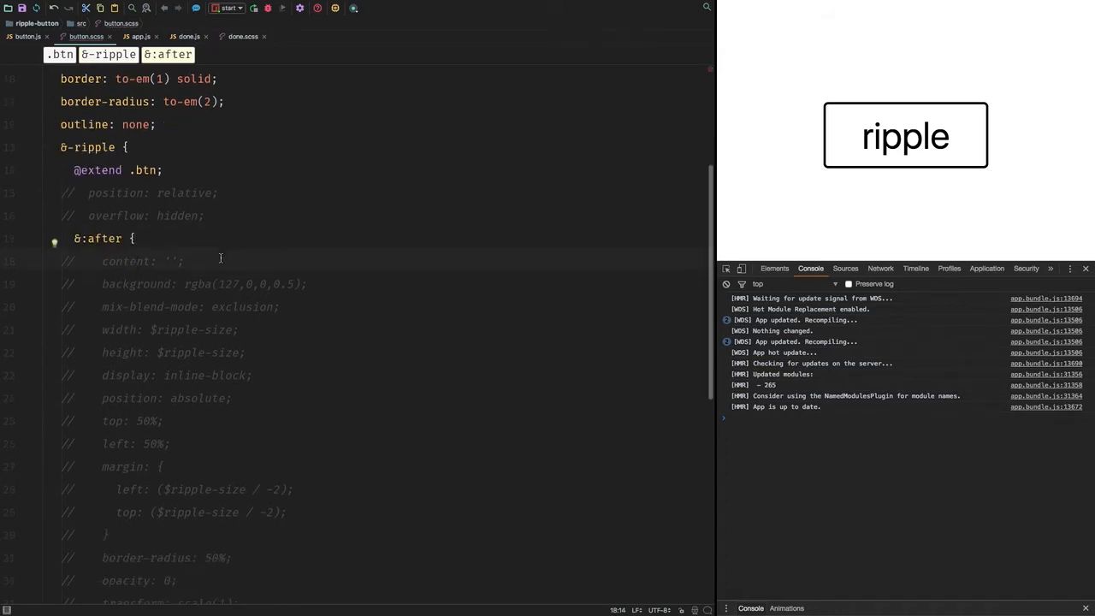
scroll(down, 3)
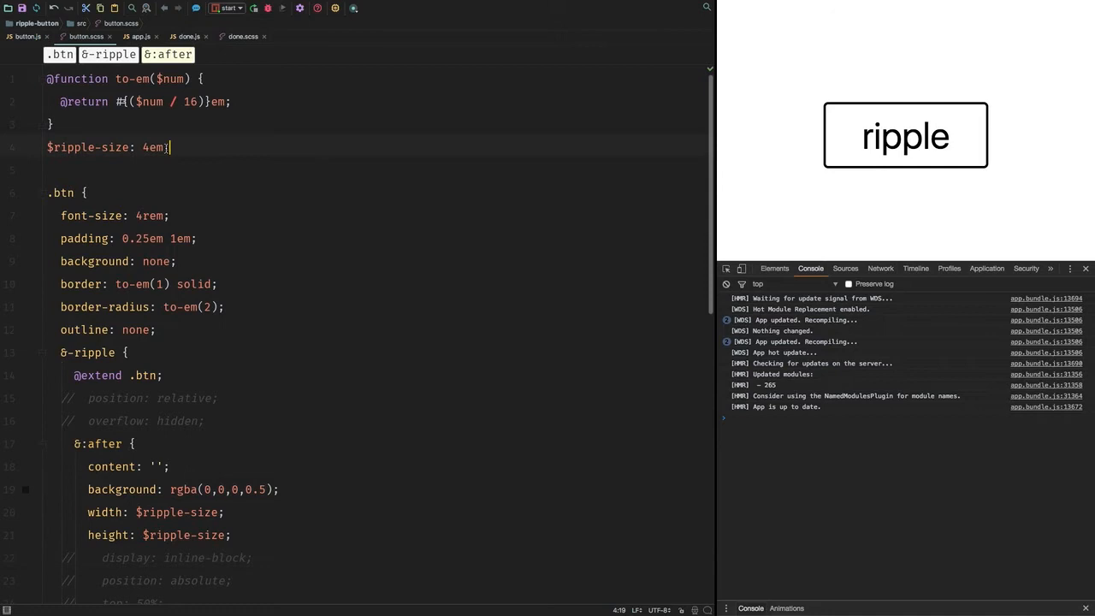
scroll(down, 3)
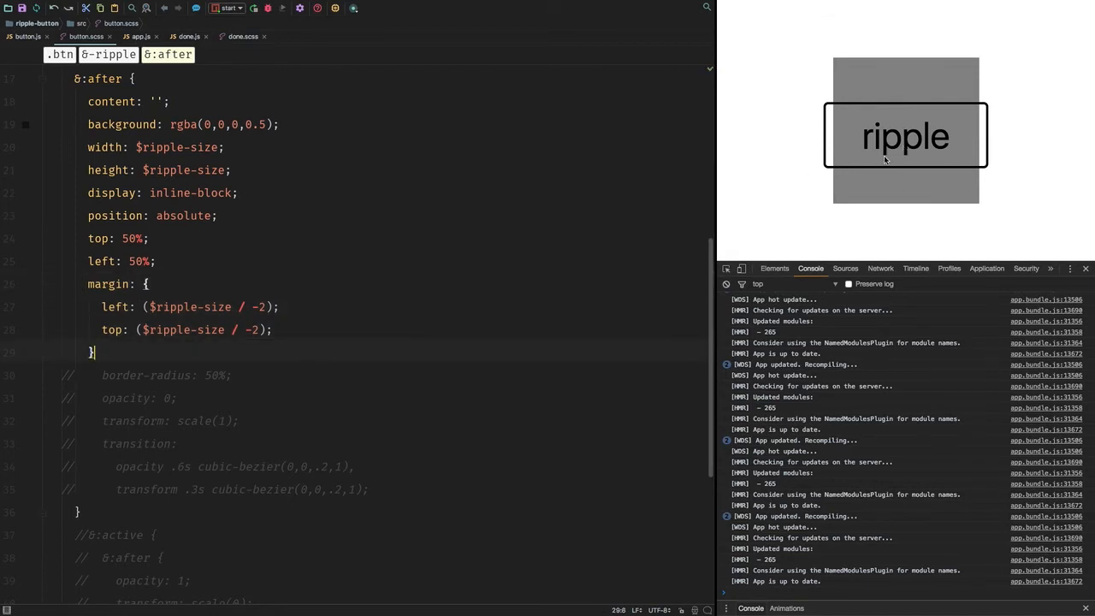
mouse_move(909, 101)
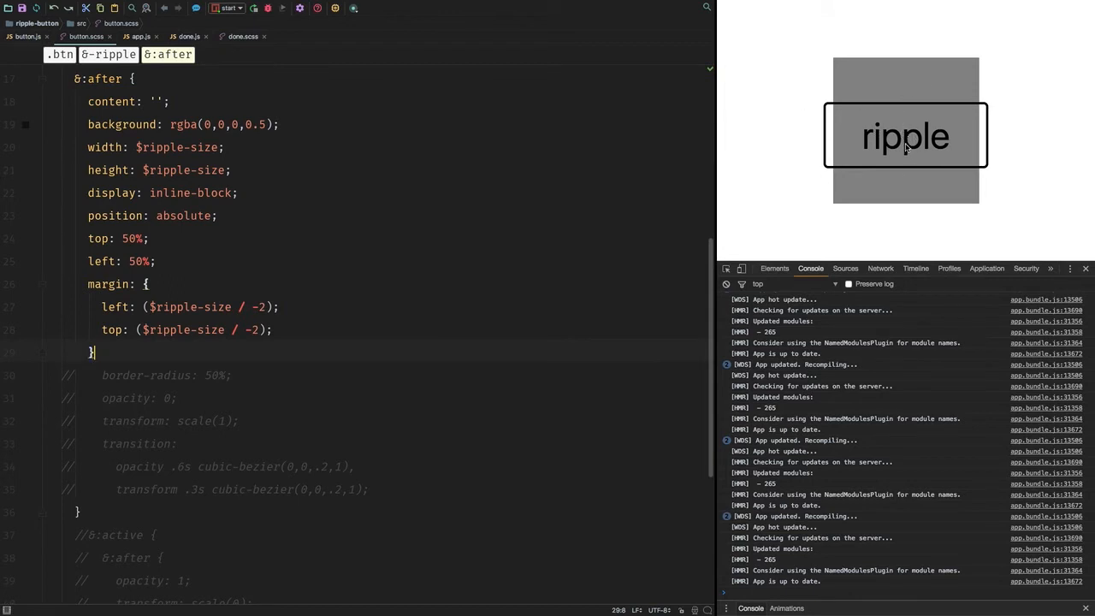
mouse_move(893, 152)
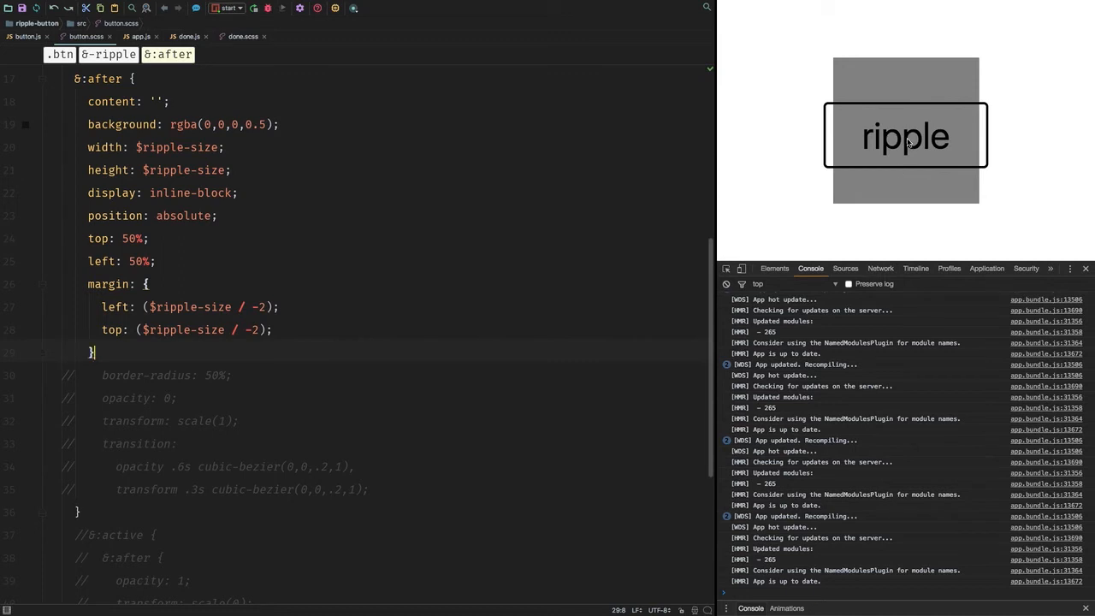
- Uncomment the :after's display, position: absolute, top, left and margin to centre the grey square
scroll(down, 3)
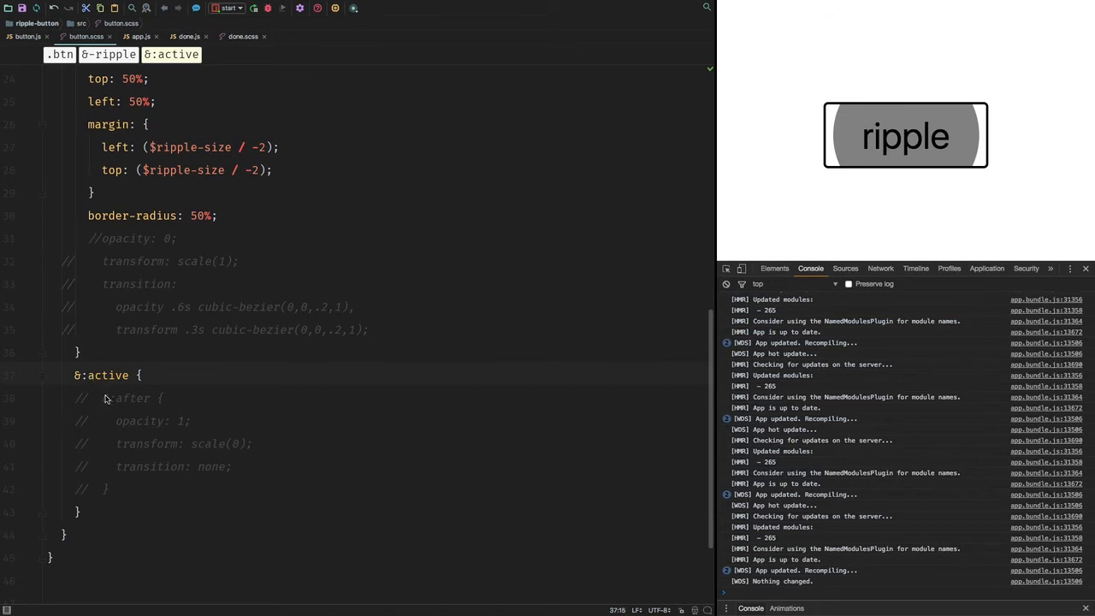
mouse_move(916, 145)
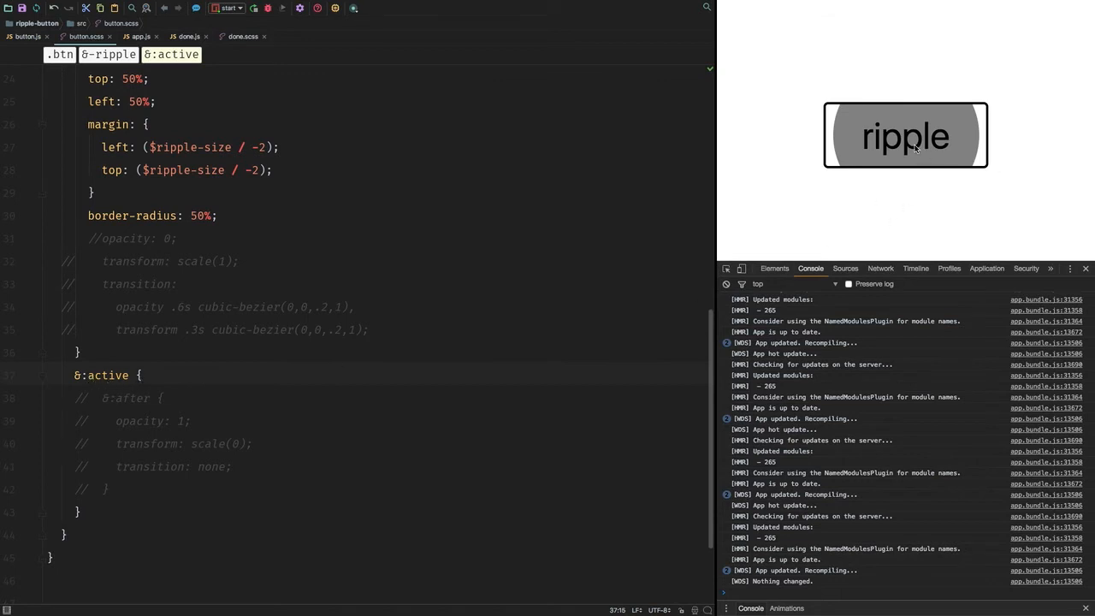
mouse_move(204, 393)
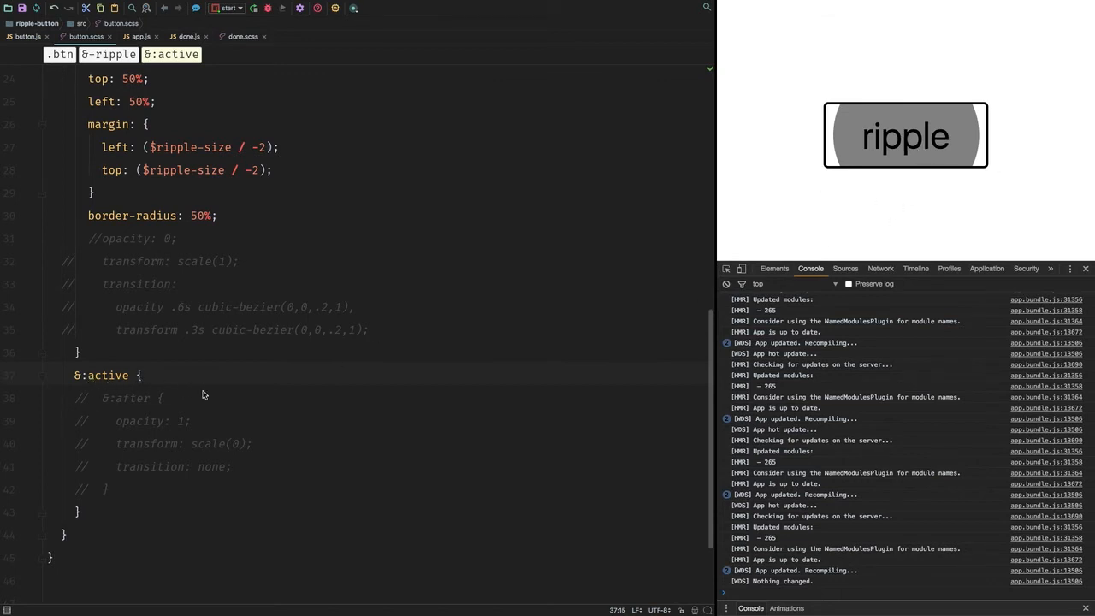
mouse_move(168, 370)
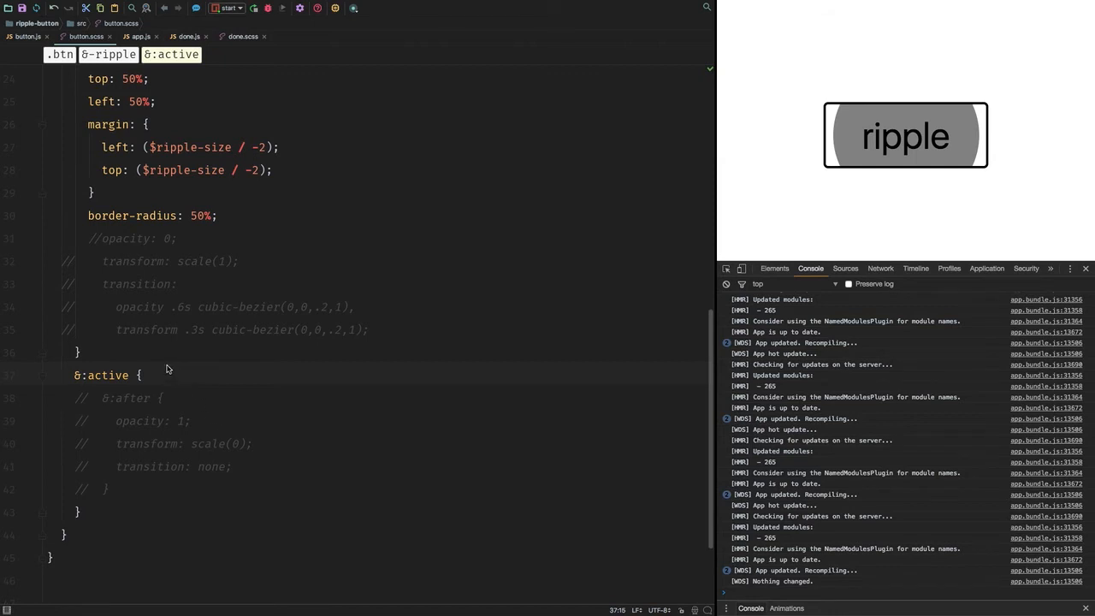
mouse_move(910, 144)
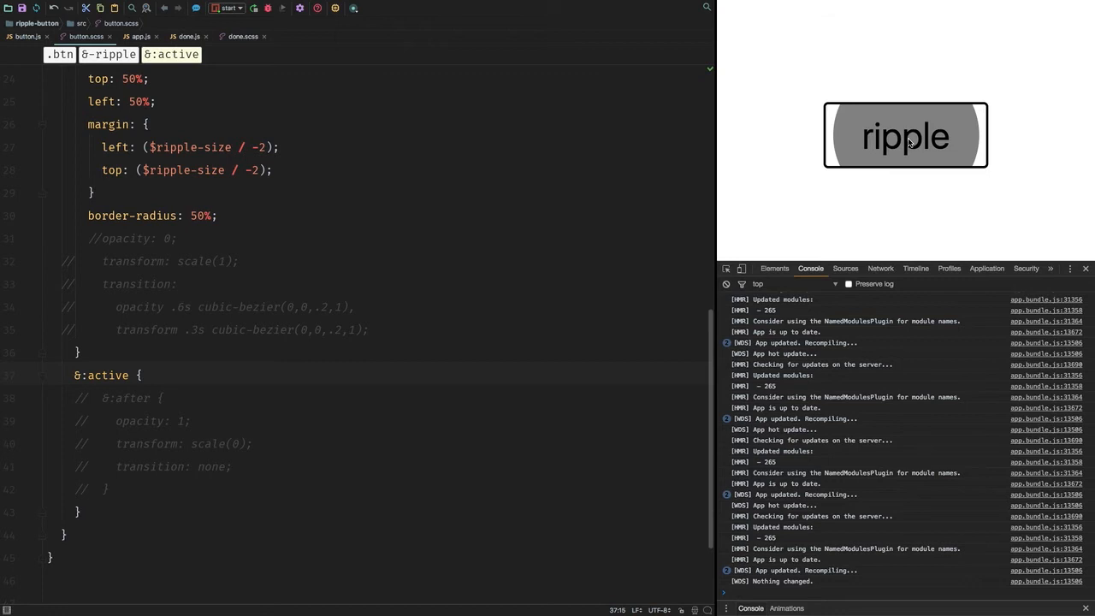
mouse_move(886, 164)
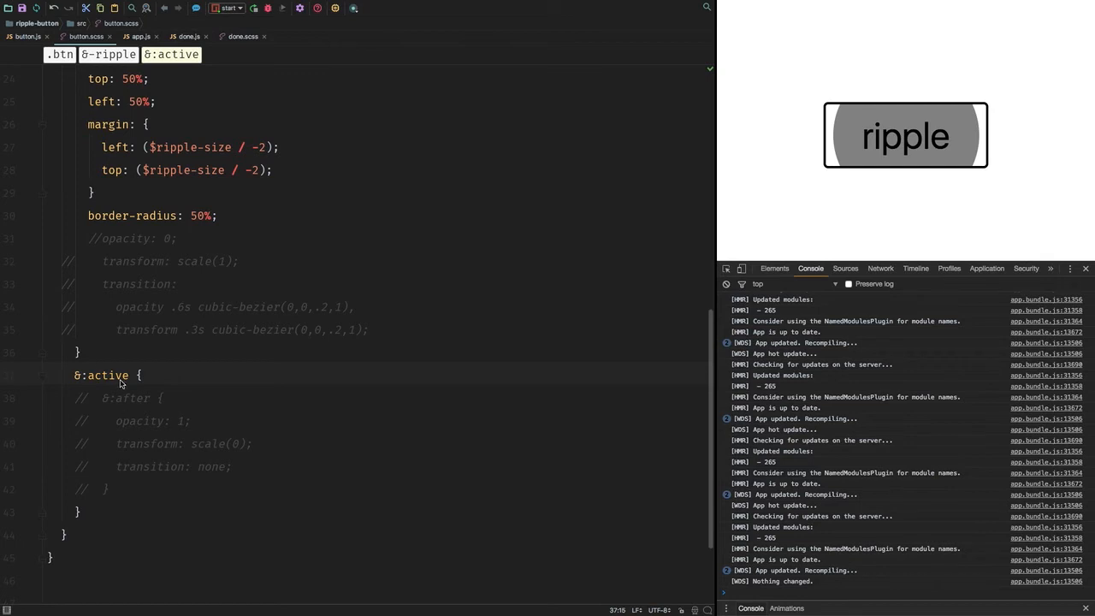
mouse_move(179, 390)
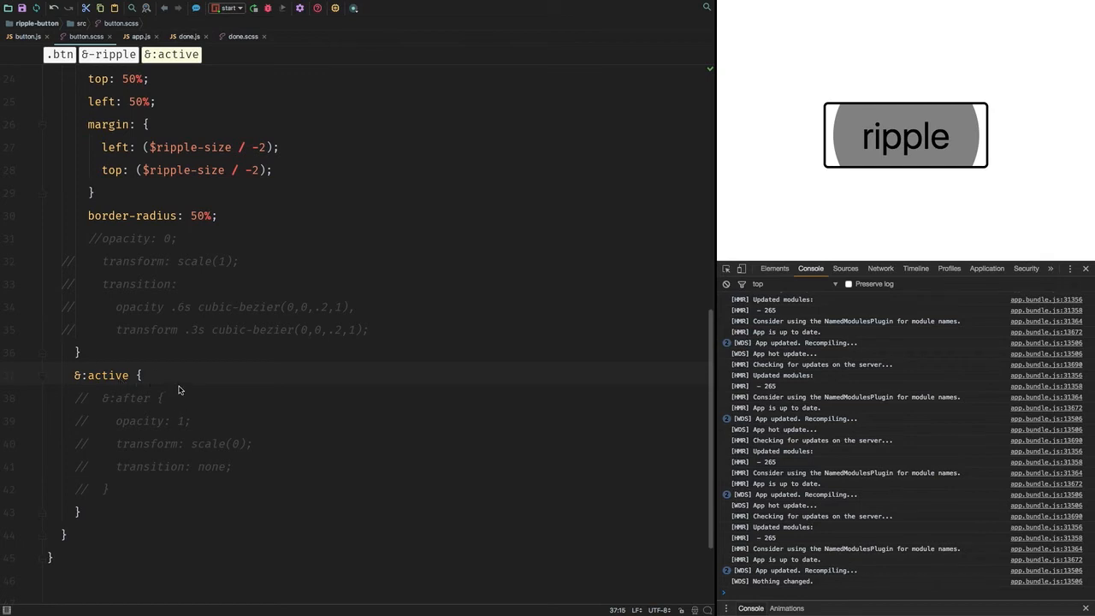
- Uncomment opacity: 1 and transform: scale(0) inside the &:active &:after rule
click(164, 397)
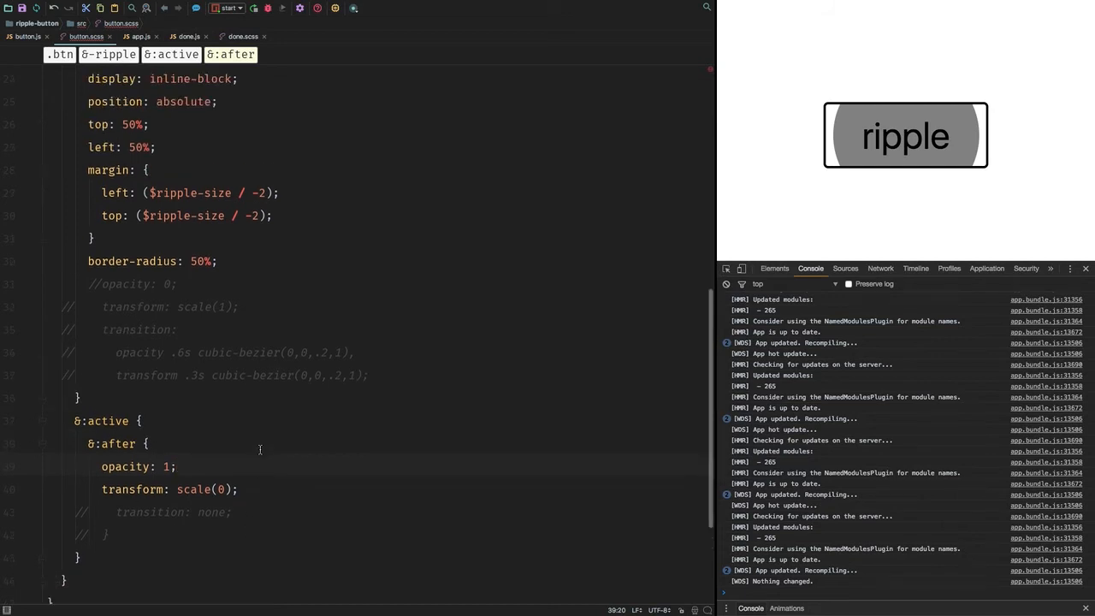
- Set the resting :after to opacity: 0, comment out scale(1) and close the &:active rule
scroll(down, 3)
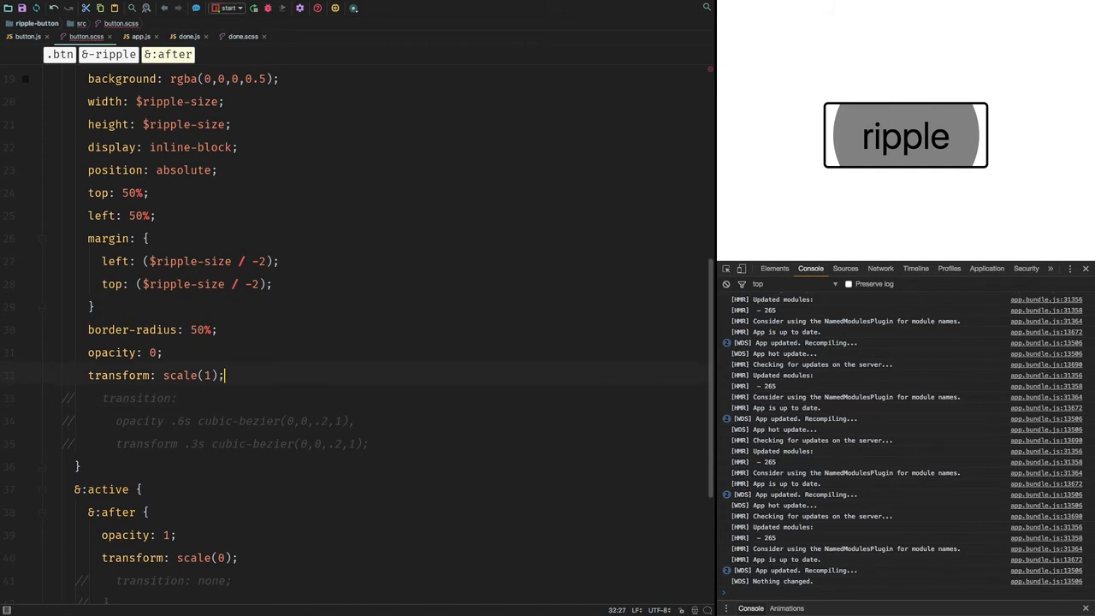
text(//)
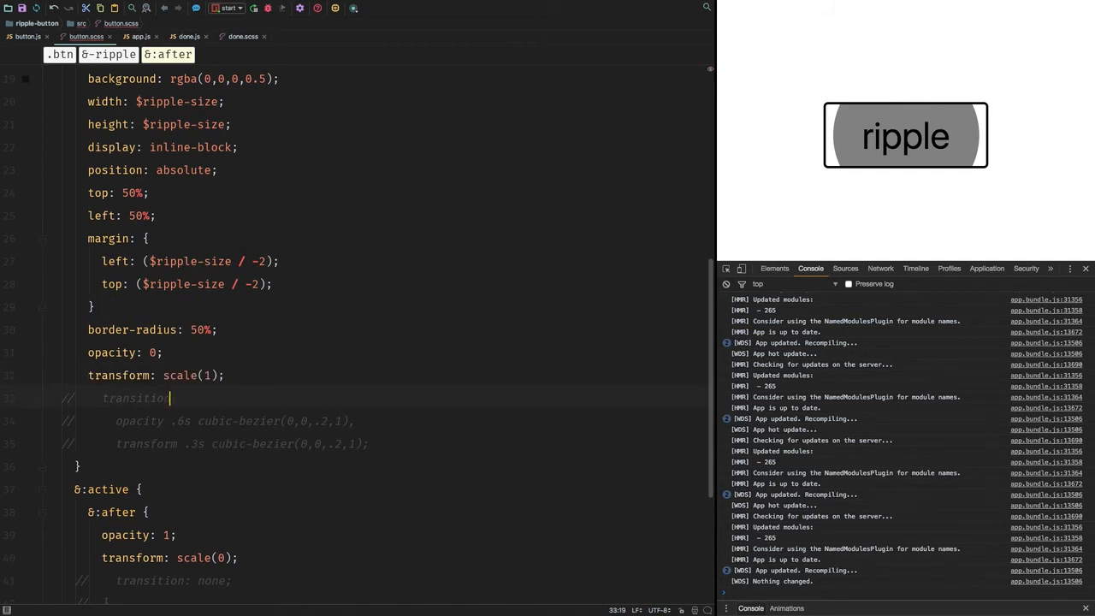
text(12)
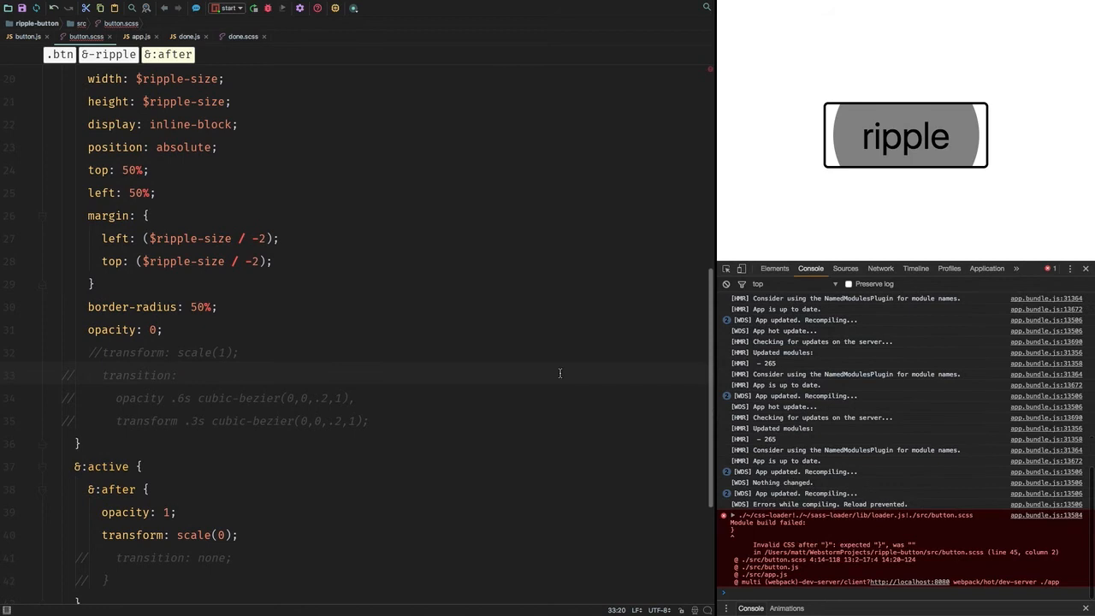
scroll(down, 3)
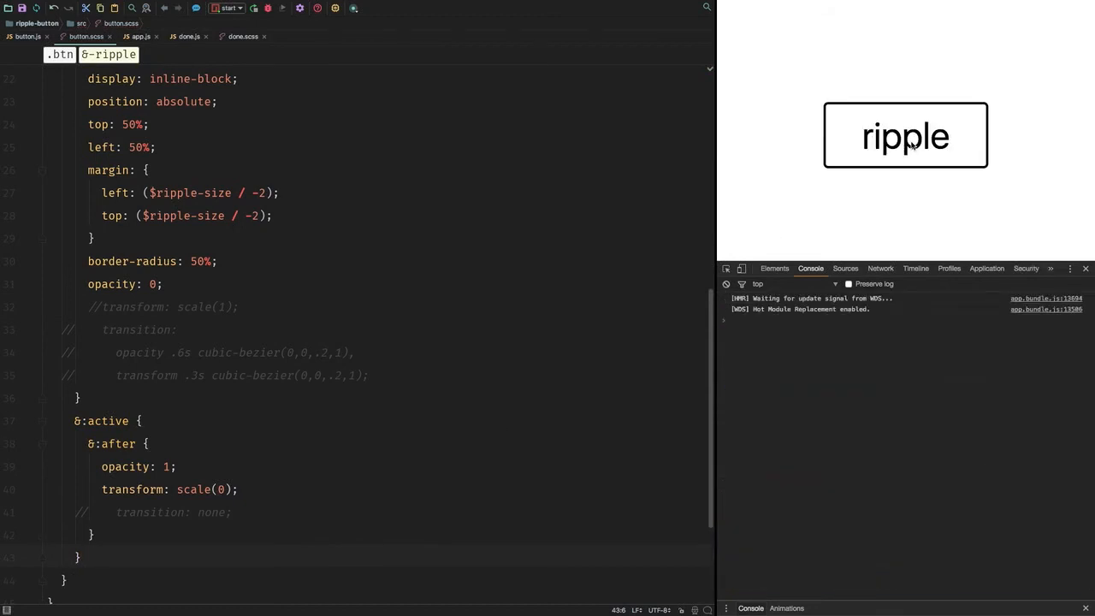
mouse_move(168, 329)
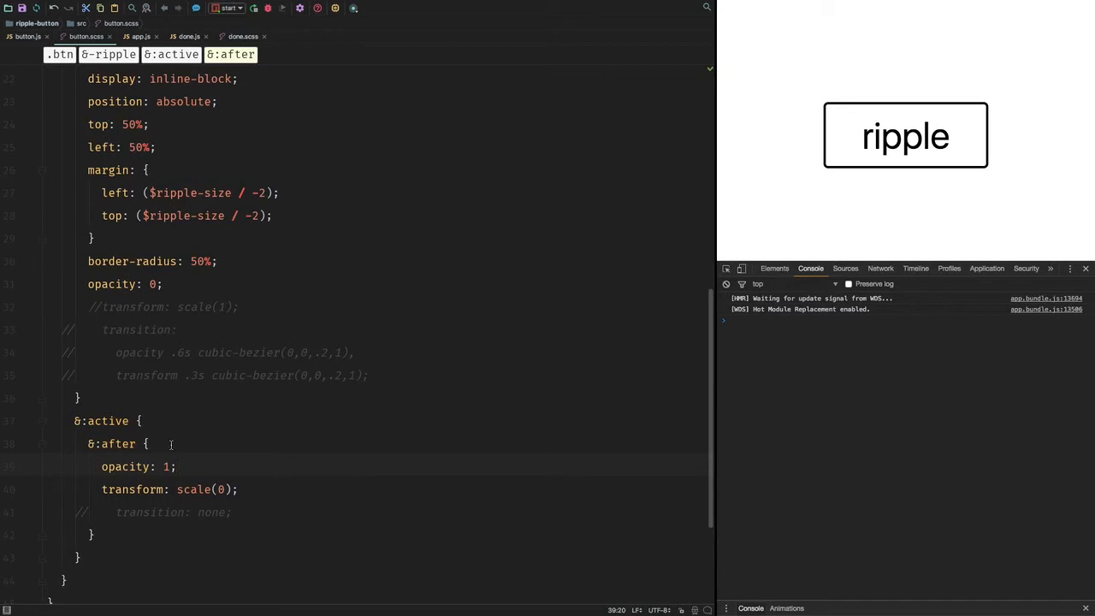
- Uncomment the transition: opacity .6s and transform .3s cubic-bezier(0,0,.2,1) lines
click(243, 489)
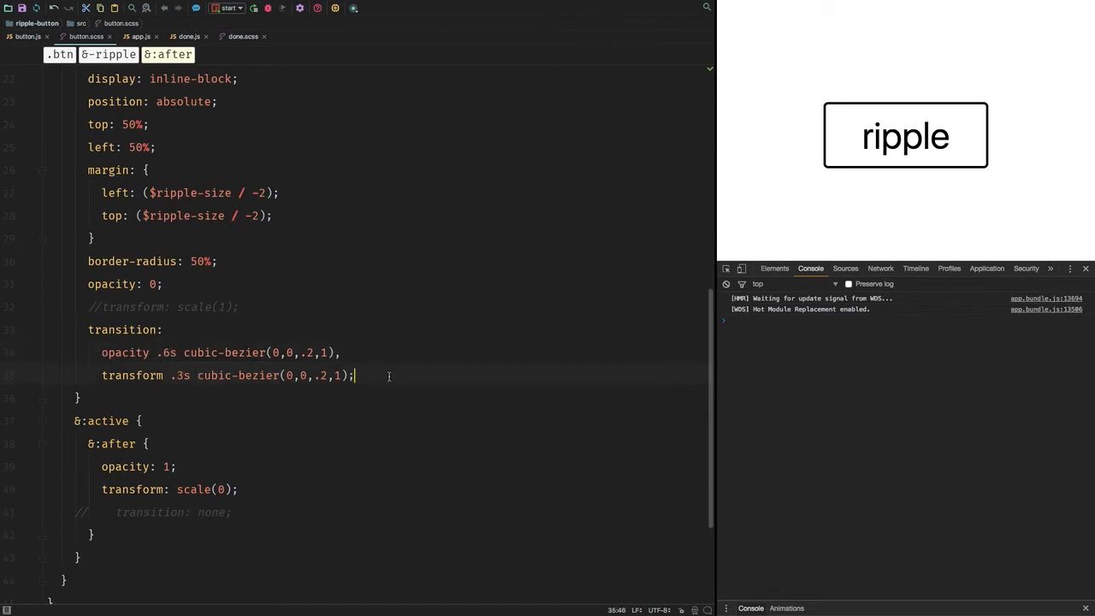
scroll(down, 3)
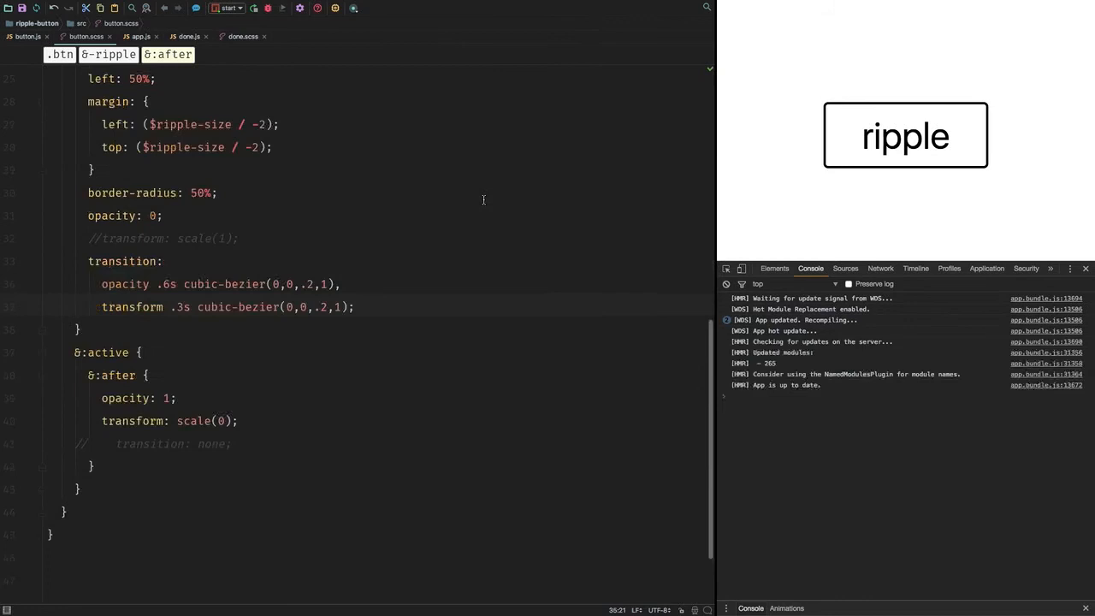
- Test the ripple on the preview button, watching the grey circle appear and fade
click(906, 135)
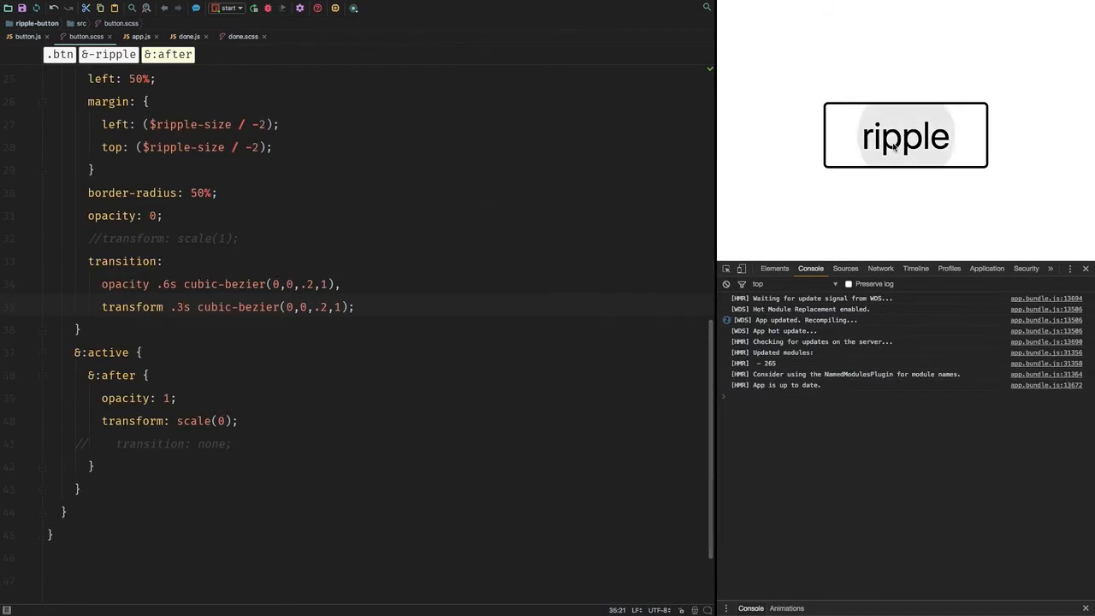
click(905, 146)
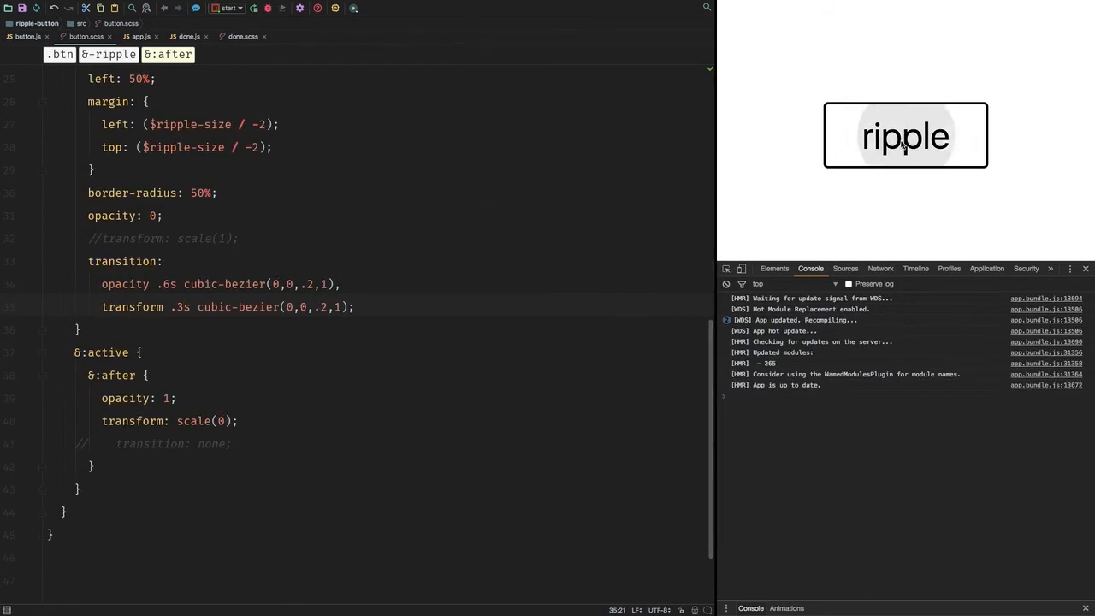
click(905, 135)
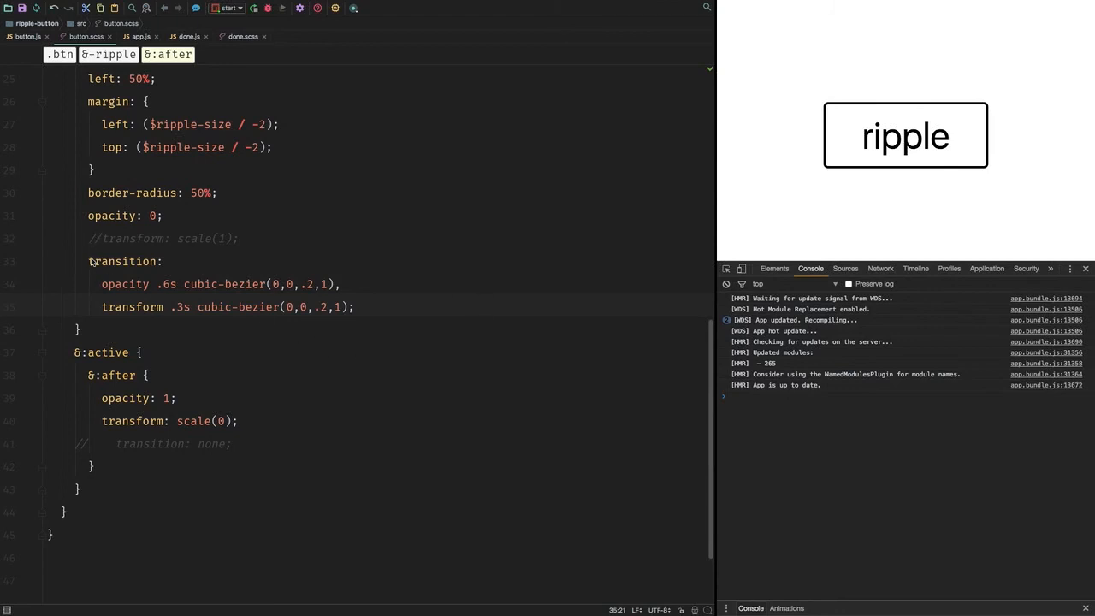
mouse_move(145, 284)
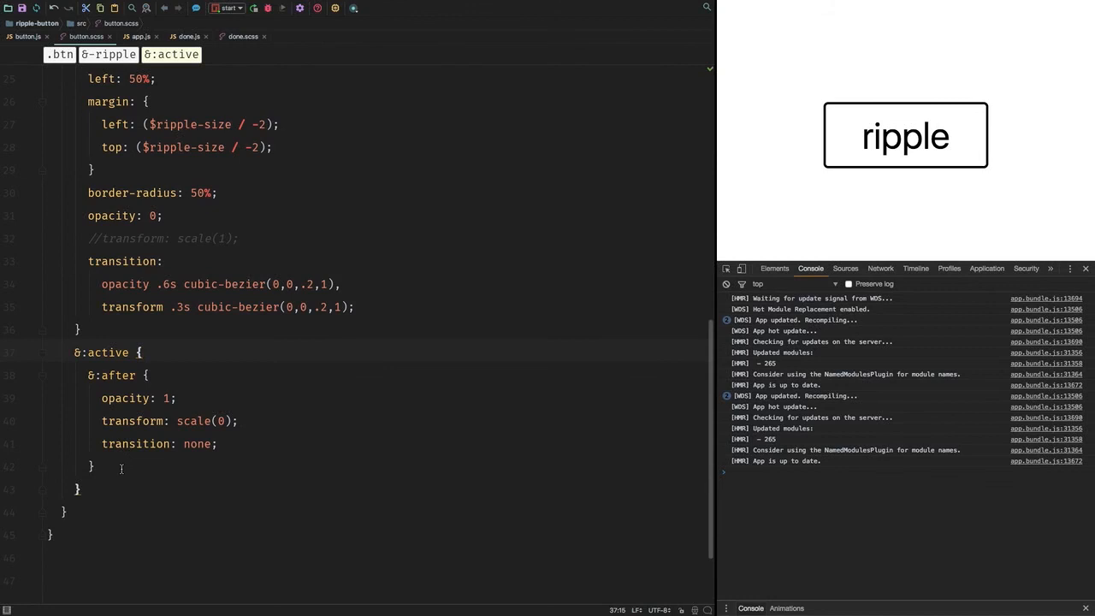
click(140, 353)
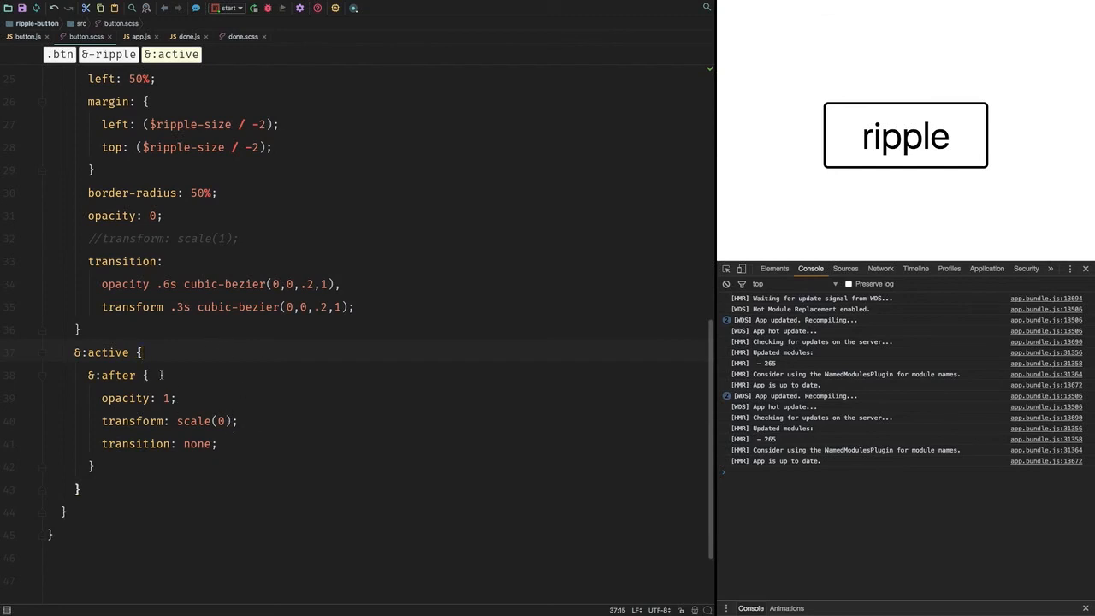
click(142, 353)
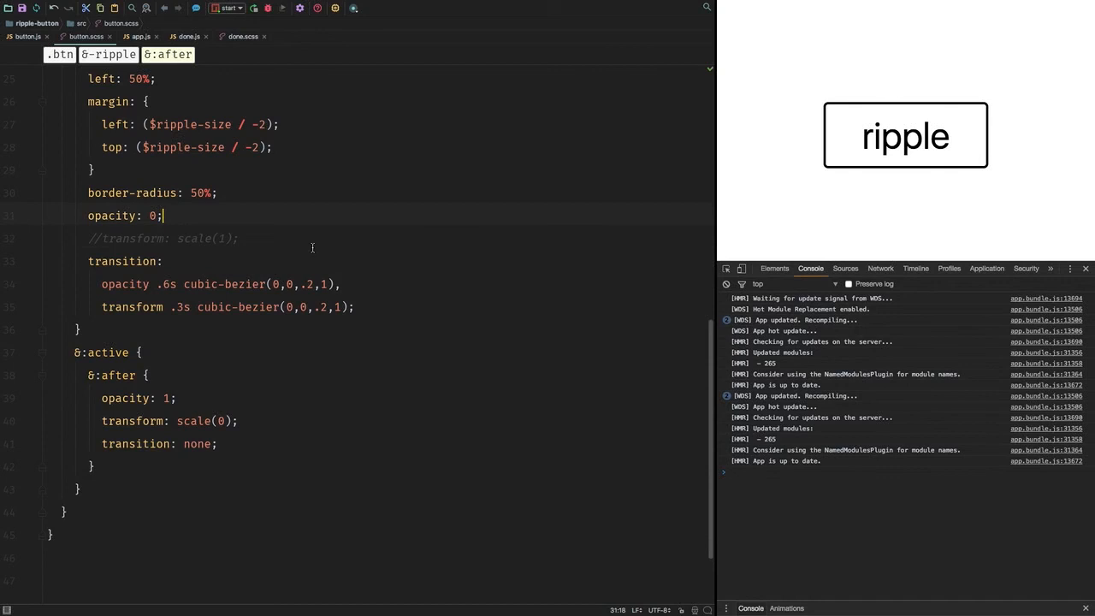
click(905, 135)
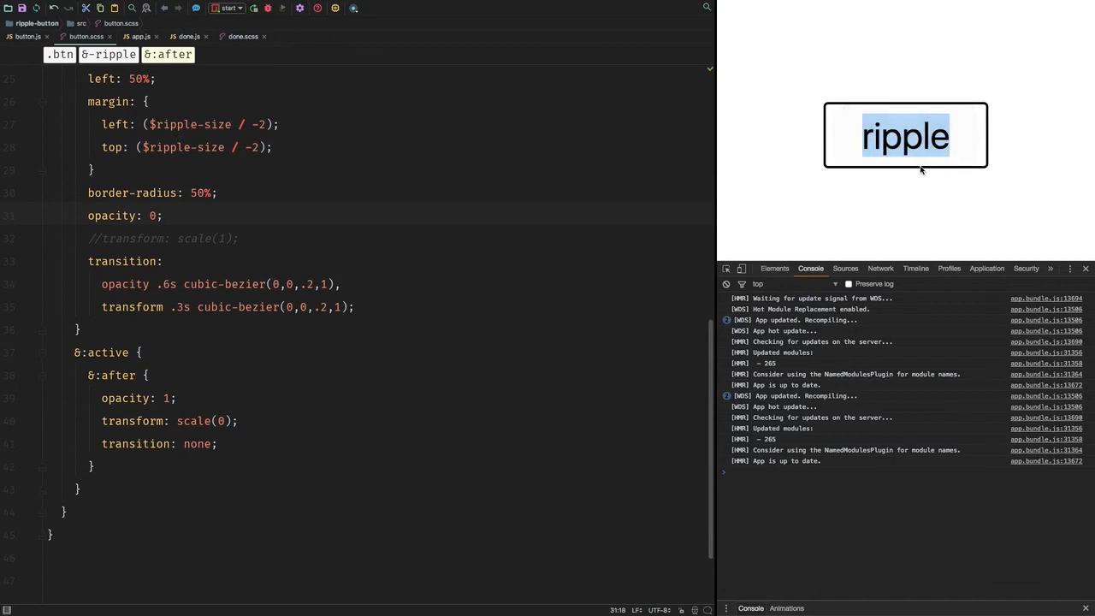
click(905, 137)
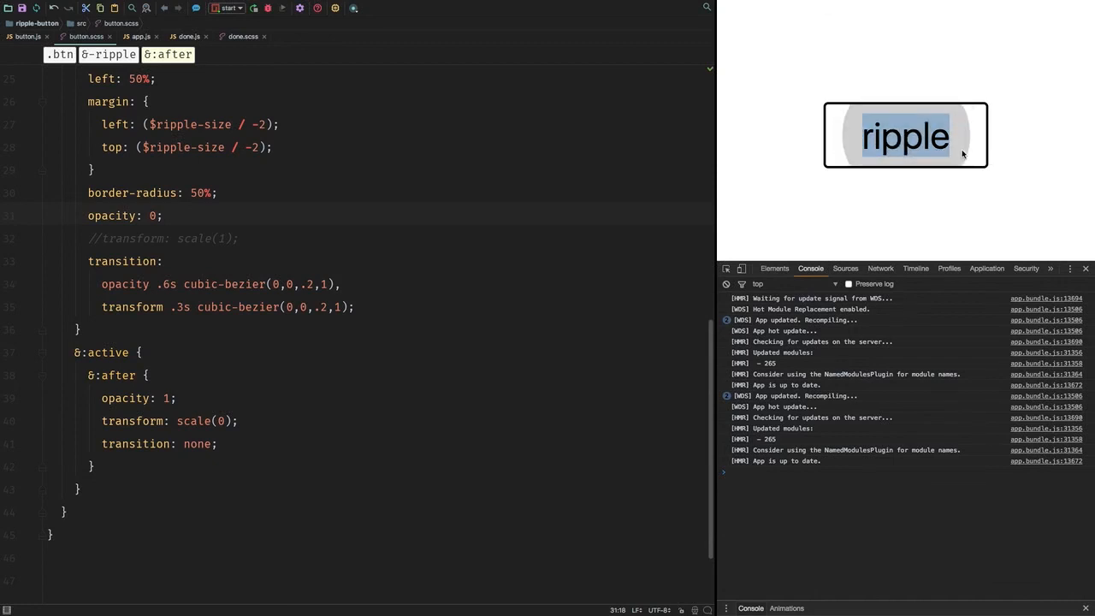
click(905, 135)
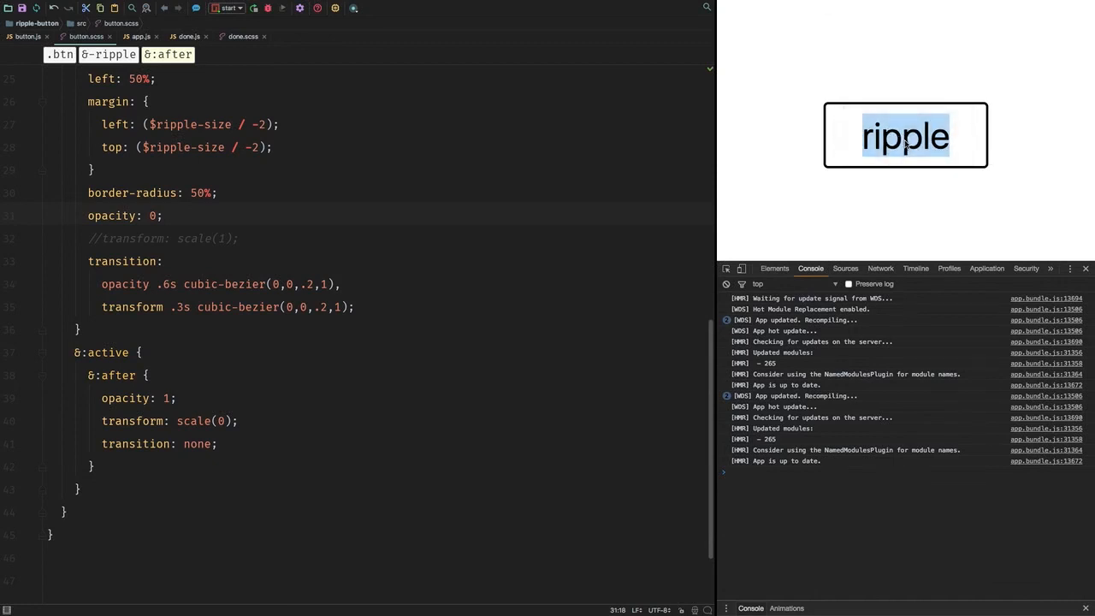
mouse_move(859, 168)
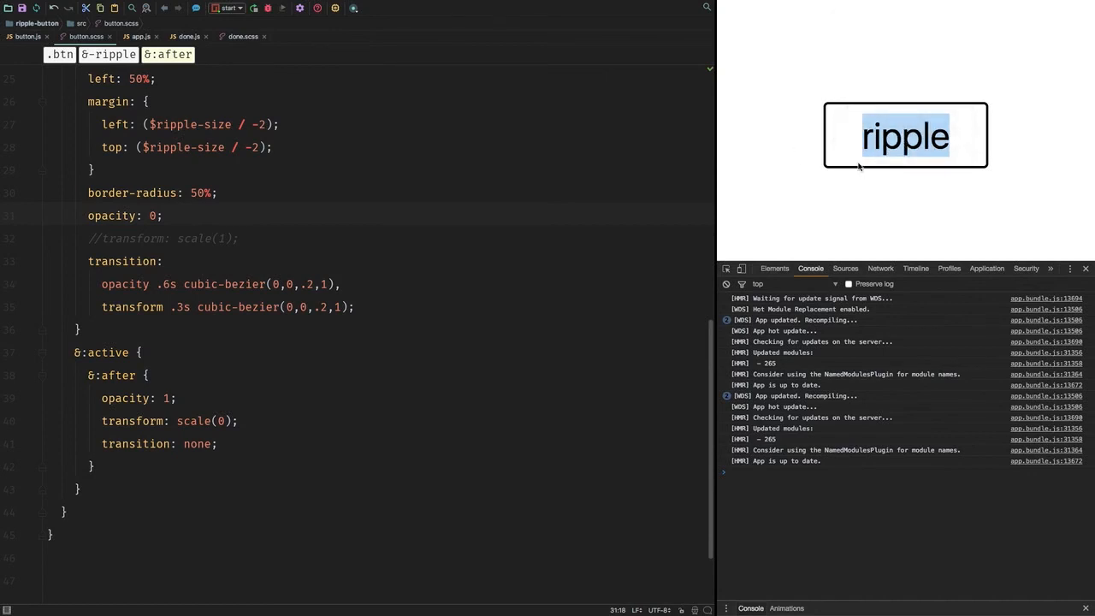
mouse_move(799, 147)
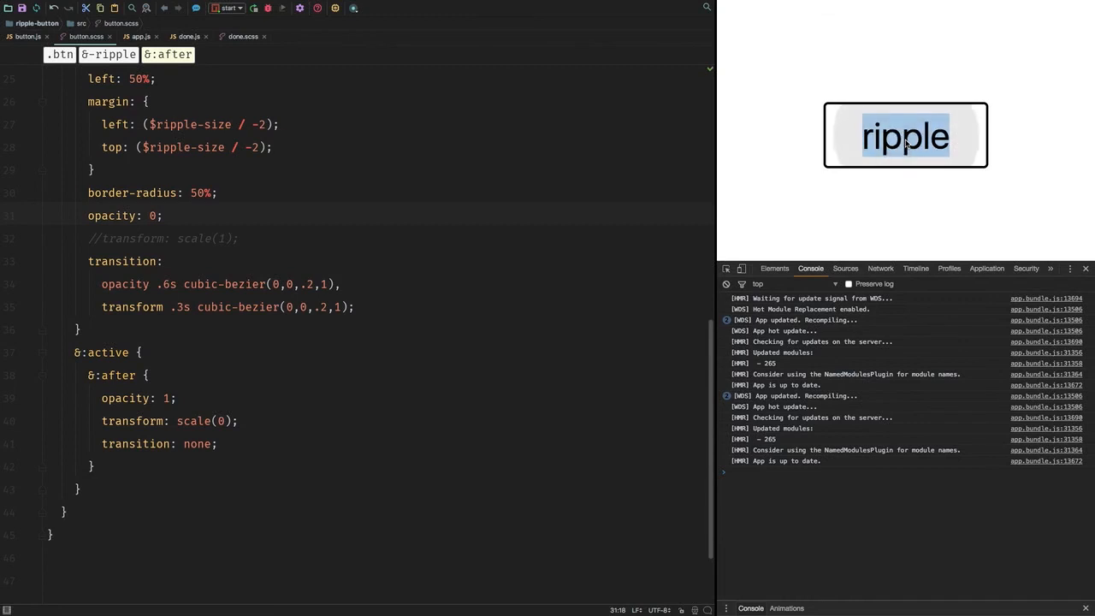
click(905, 151)
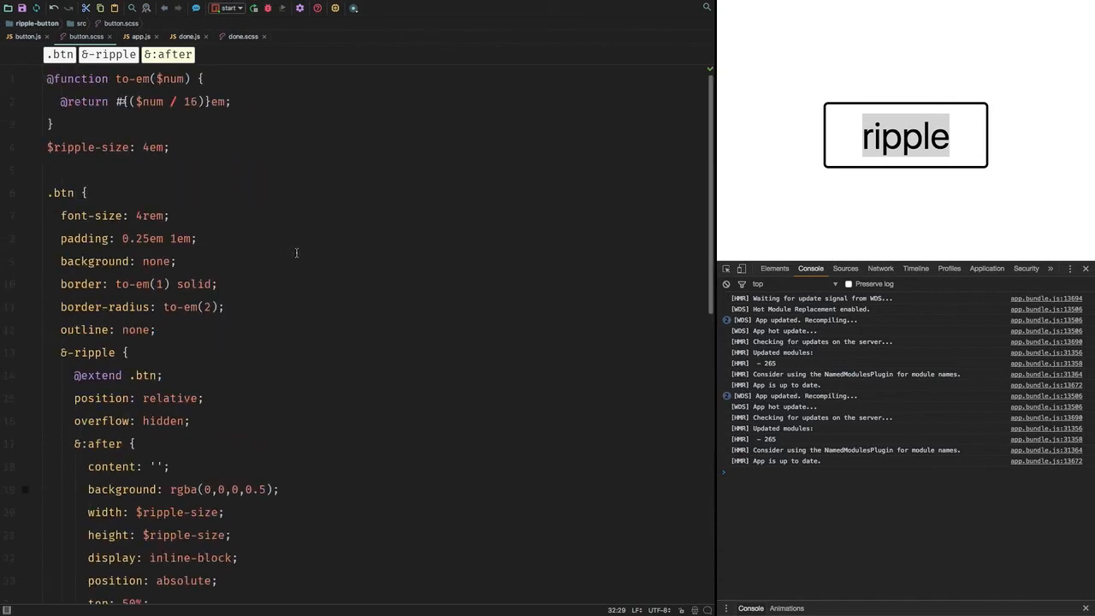
scroll(down, 3)
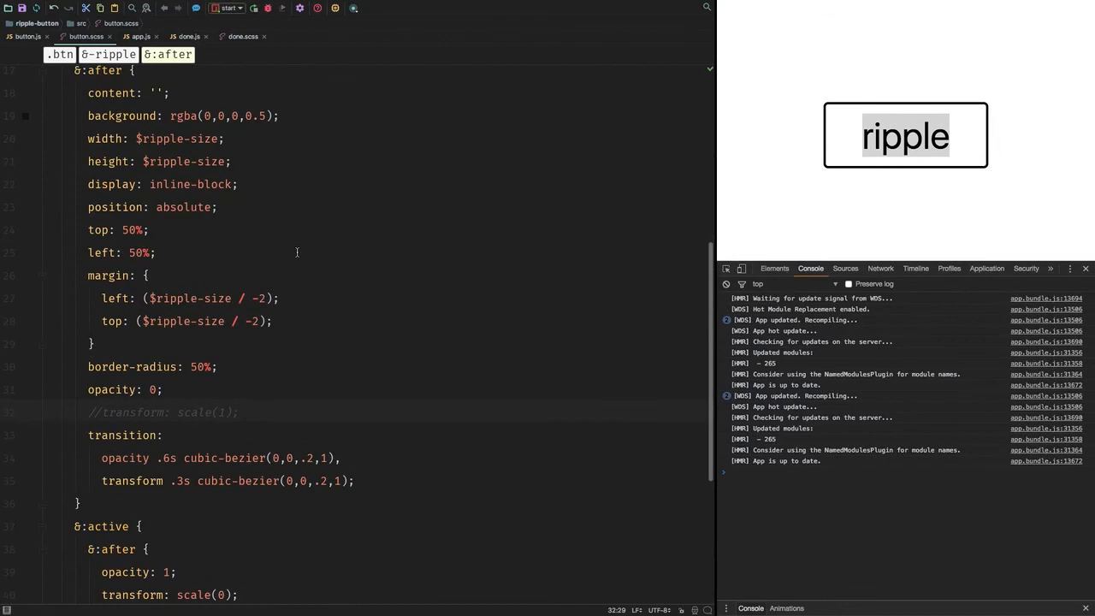
scroll(down, 3)
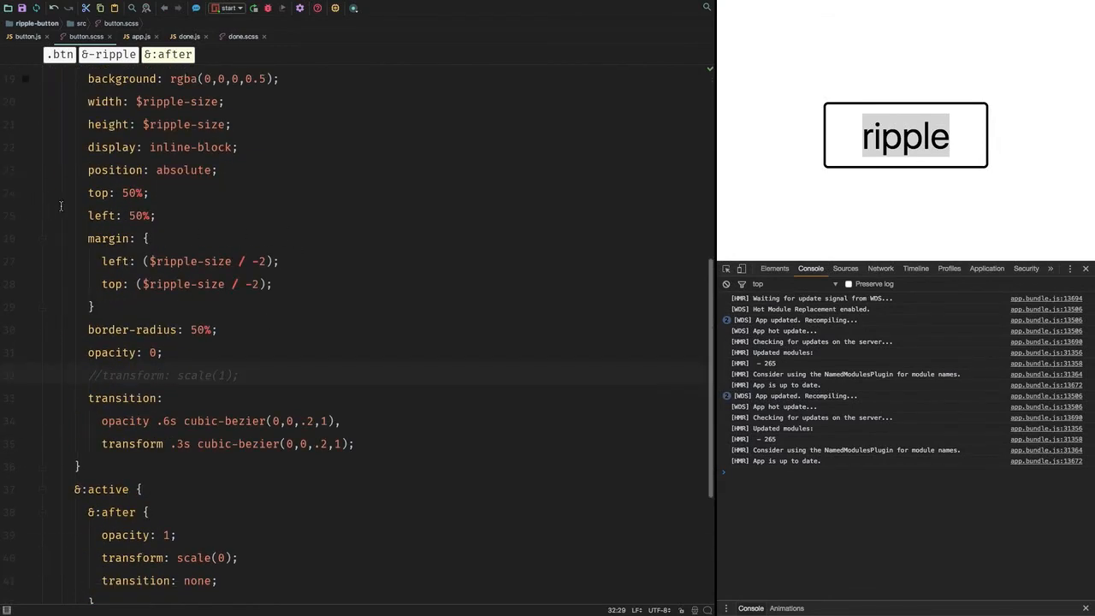
scroll(down, 3)
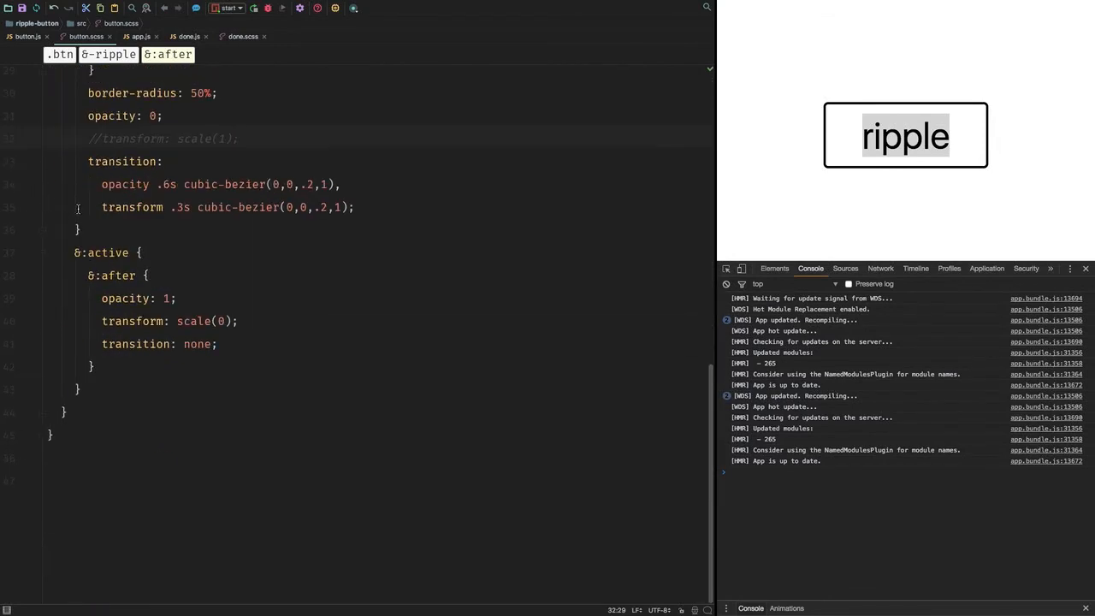